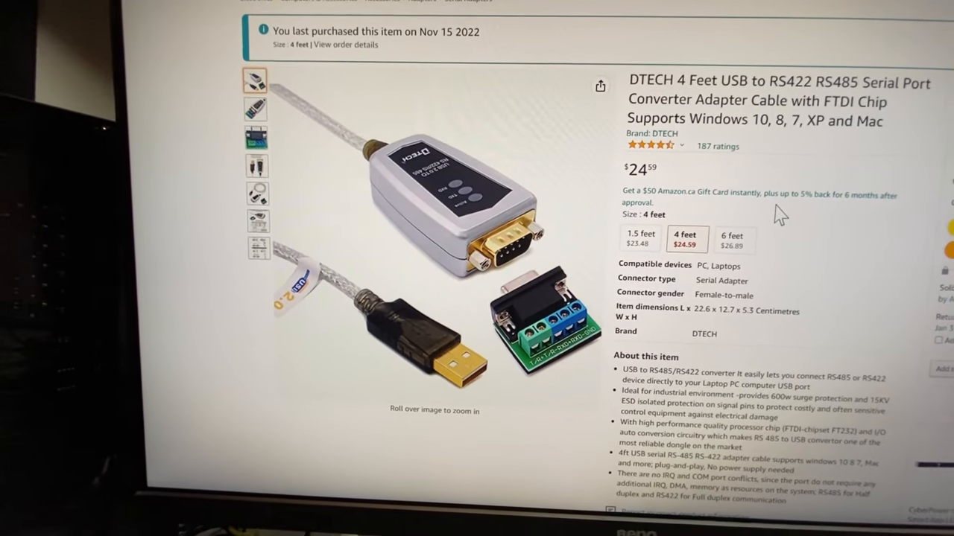
- From the Nabu Network PC folder, open Nabu_Computer_Technical_Manual PDF and scroll to the interface details
scroll("down", 3)
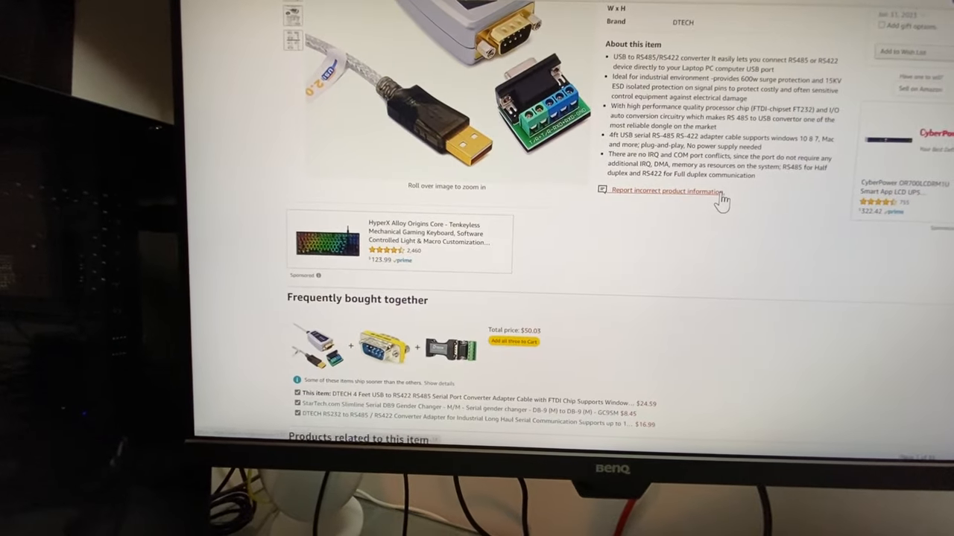
scroll("up", 3)
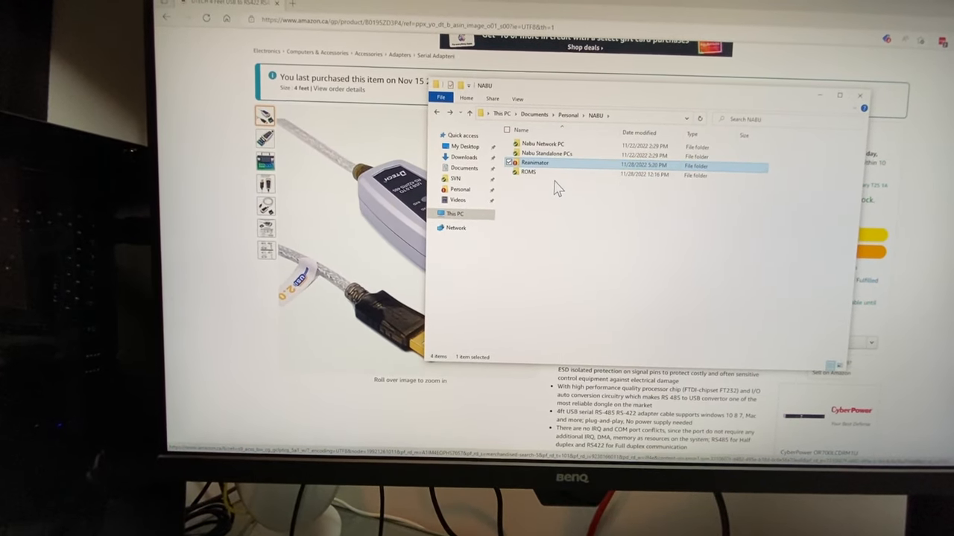
double_click(542, 144)
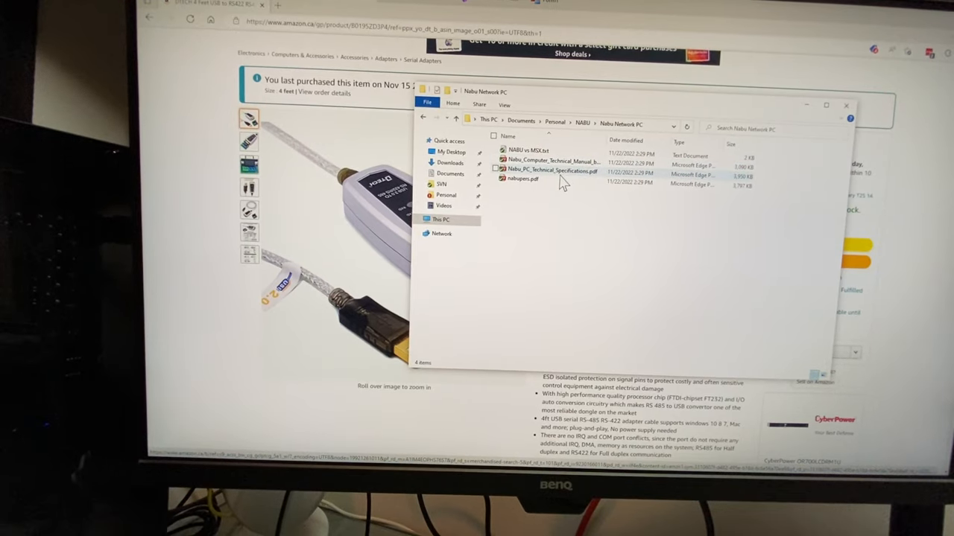
double_click(551, 161)
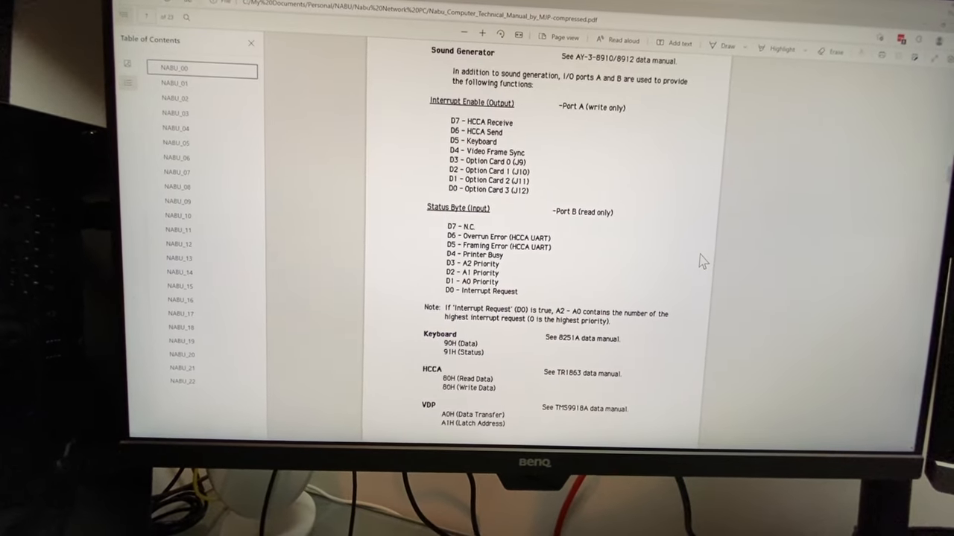
scroll("down", 3)
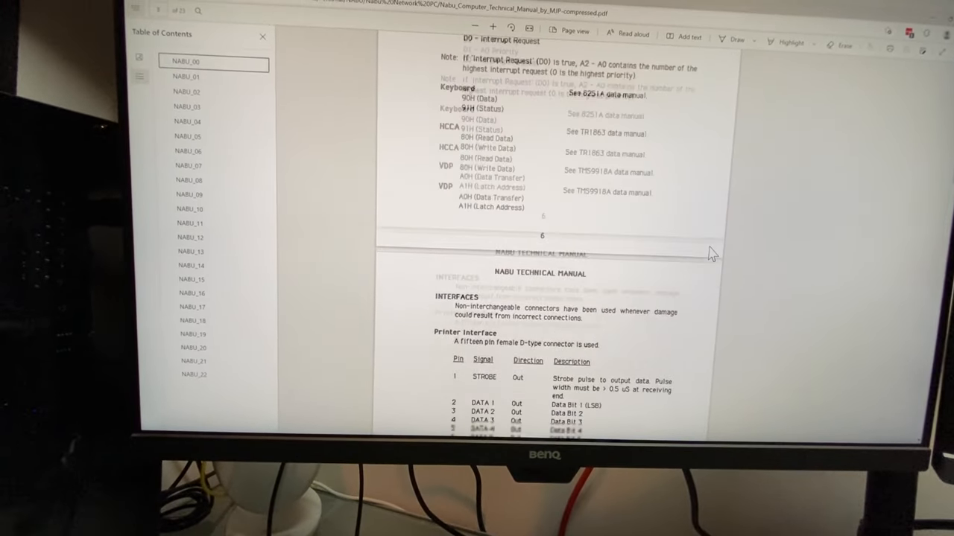